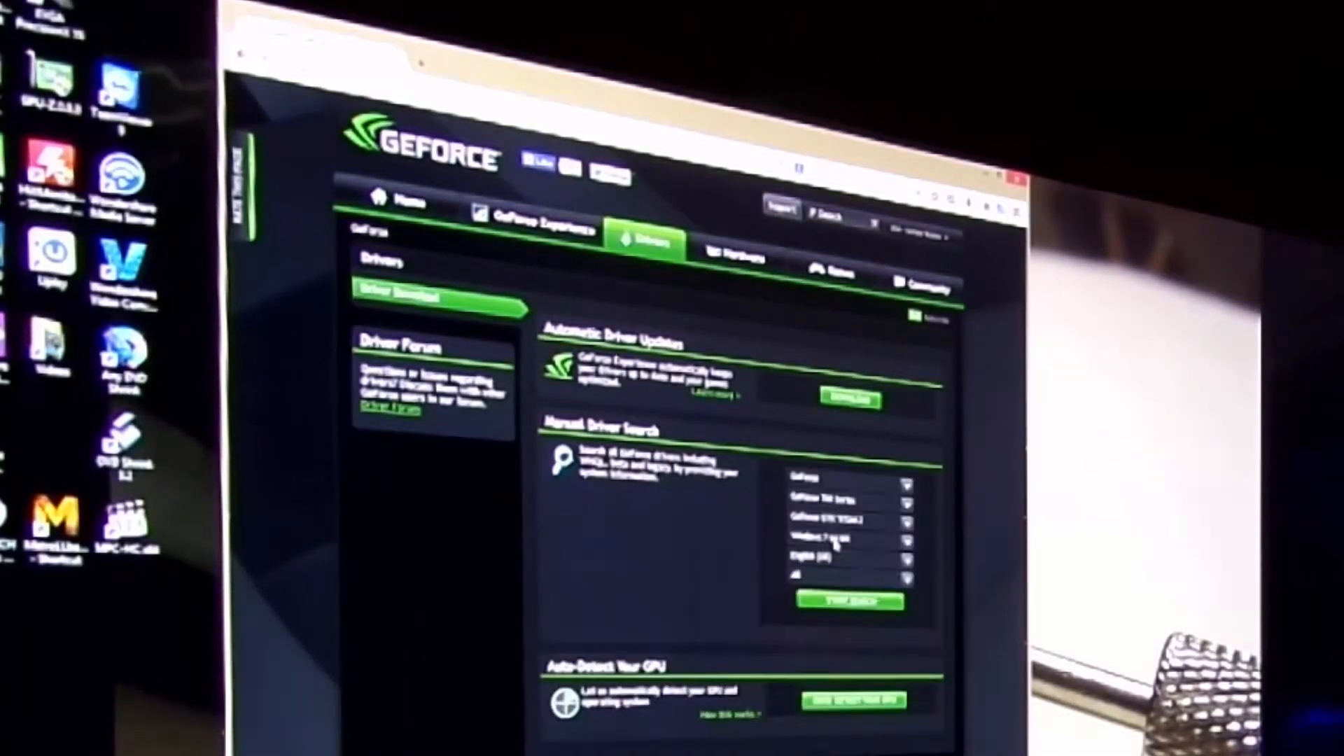
- Search drivers for GeForce GTX 760 on Windows 7 64-bit and open the newest Game Ready Driver
{"action": "left_click", "coordinate": [843, 519]}
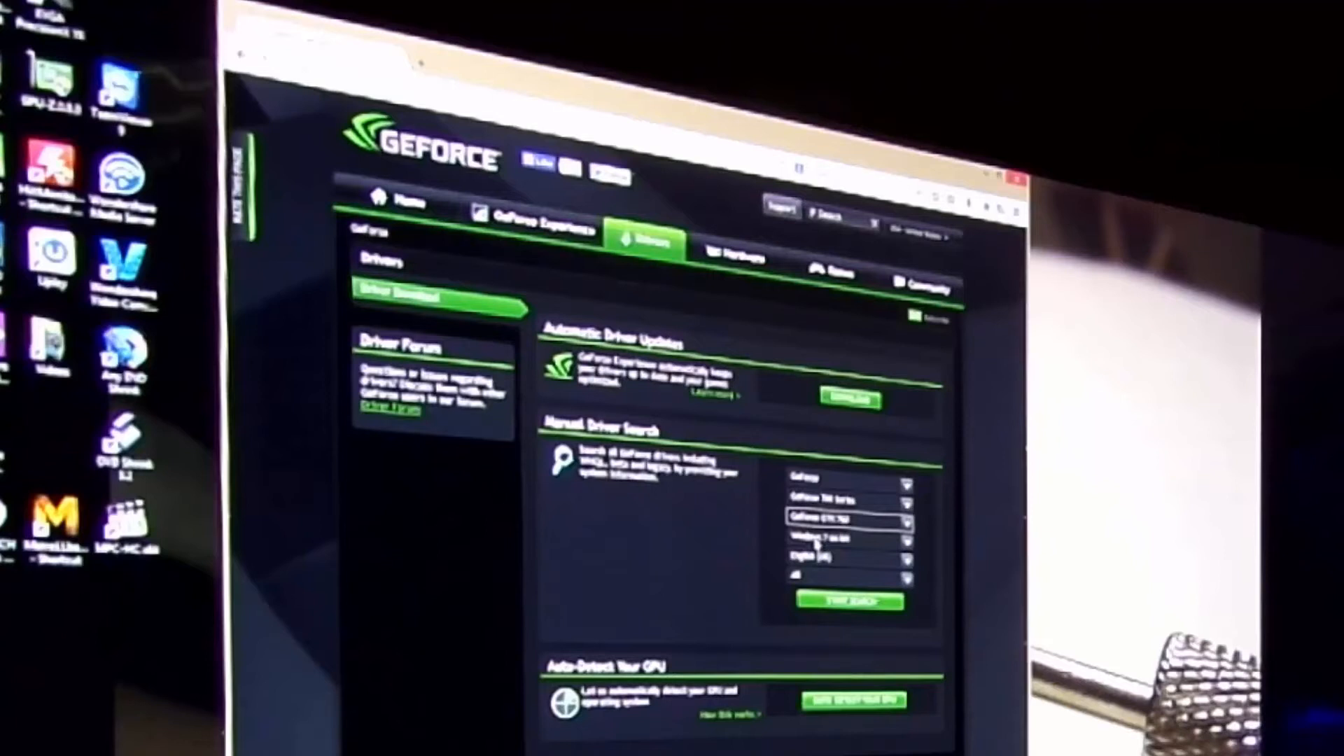
{"action": "left_click", "coordinate": [848, 538]}
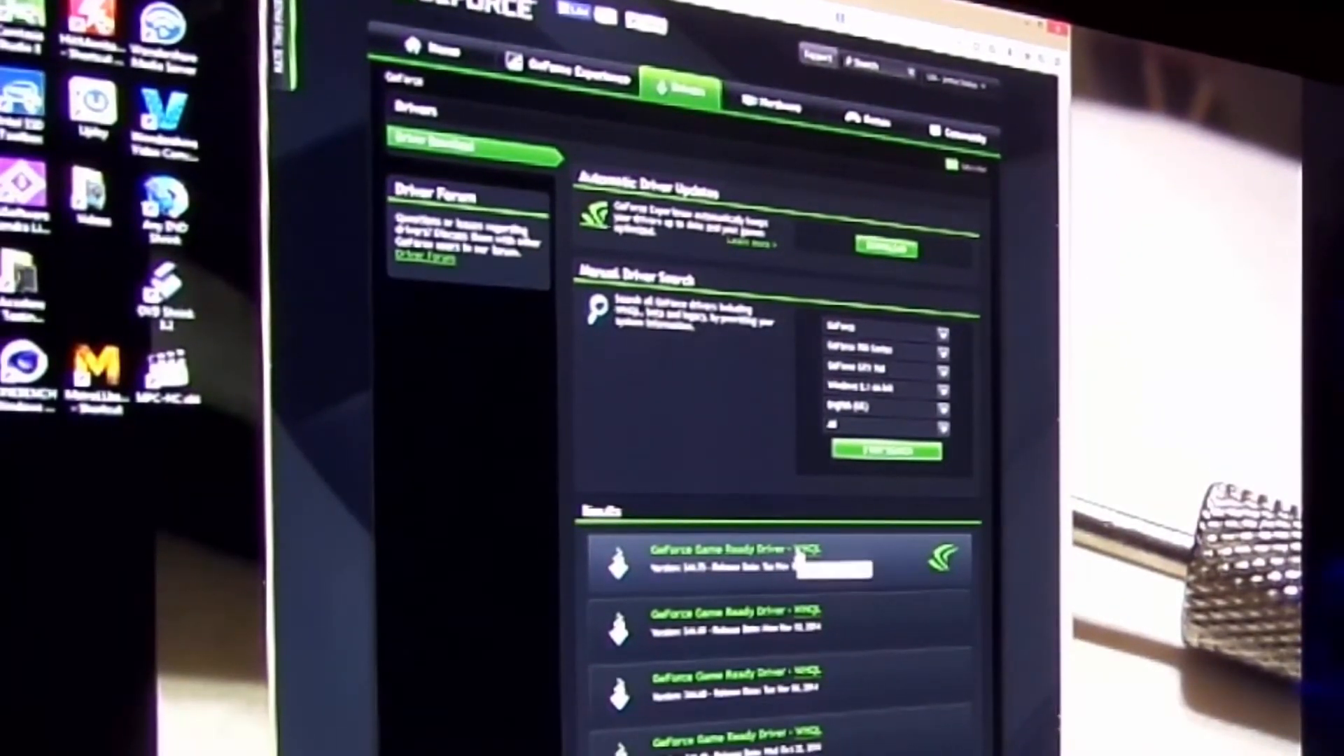
{"action": "left_click", "coordinate": [729, 557]}
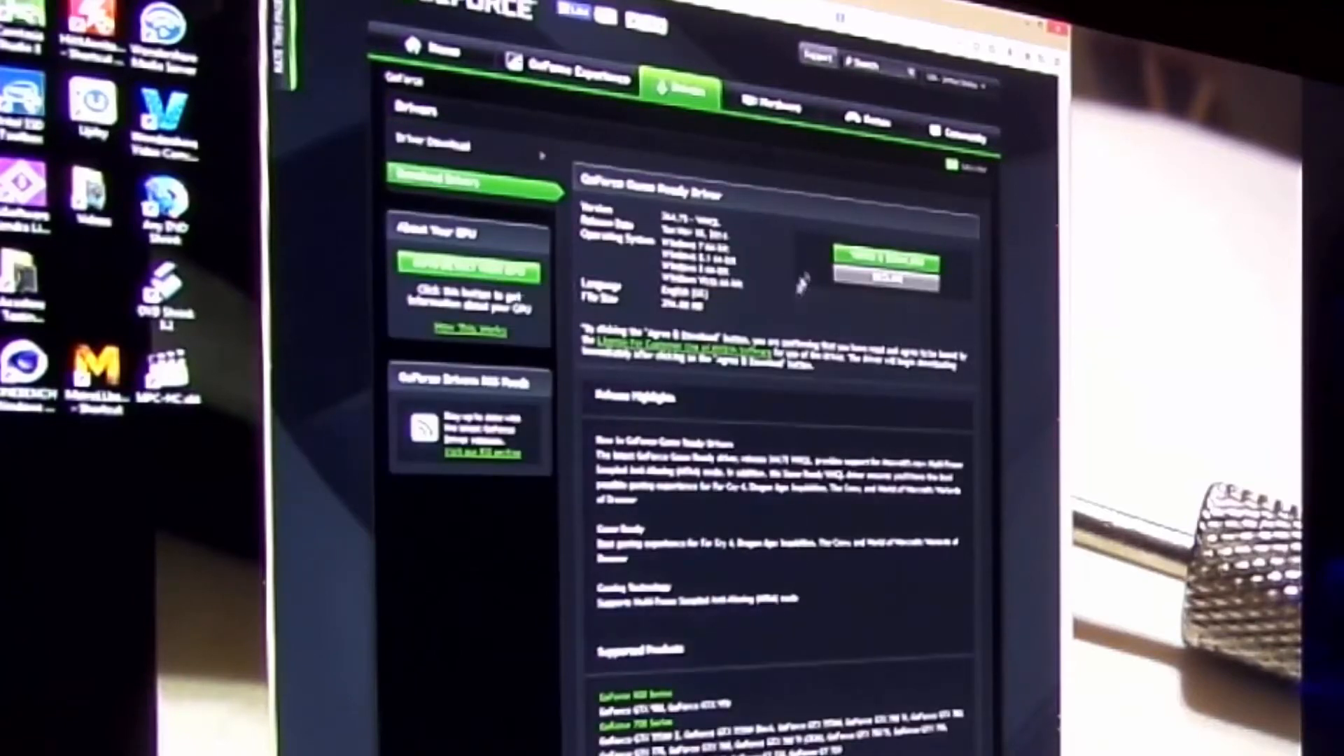
- Agree to the terms and save the Game Ready Driver installer file
{"action": "left_click", "coordinate": [874, 266]}
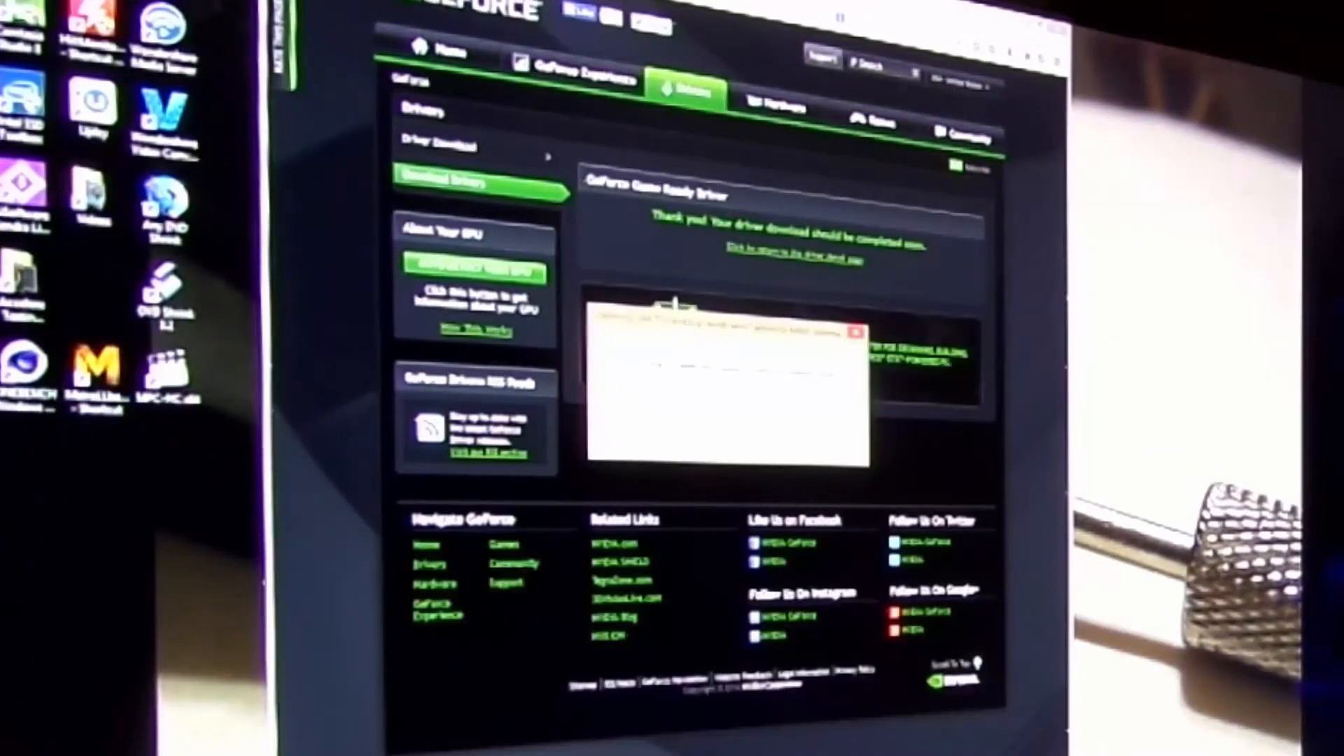
{"action": "left_click", "coordinate": [855, 332]}
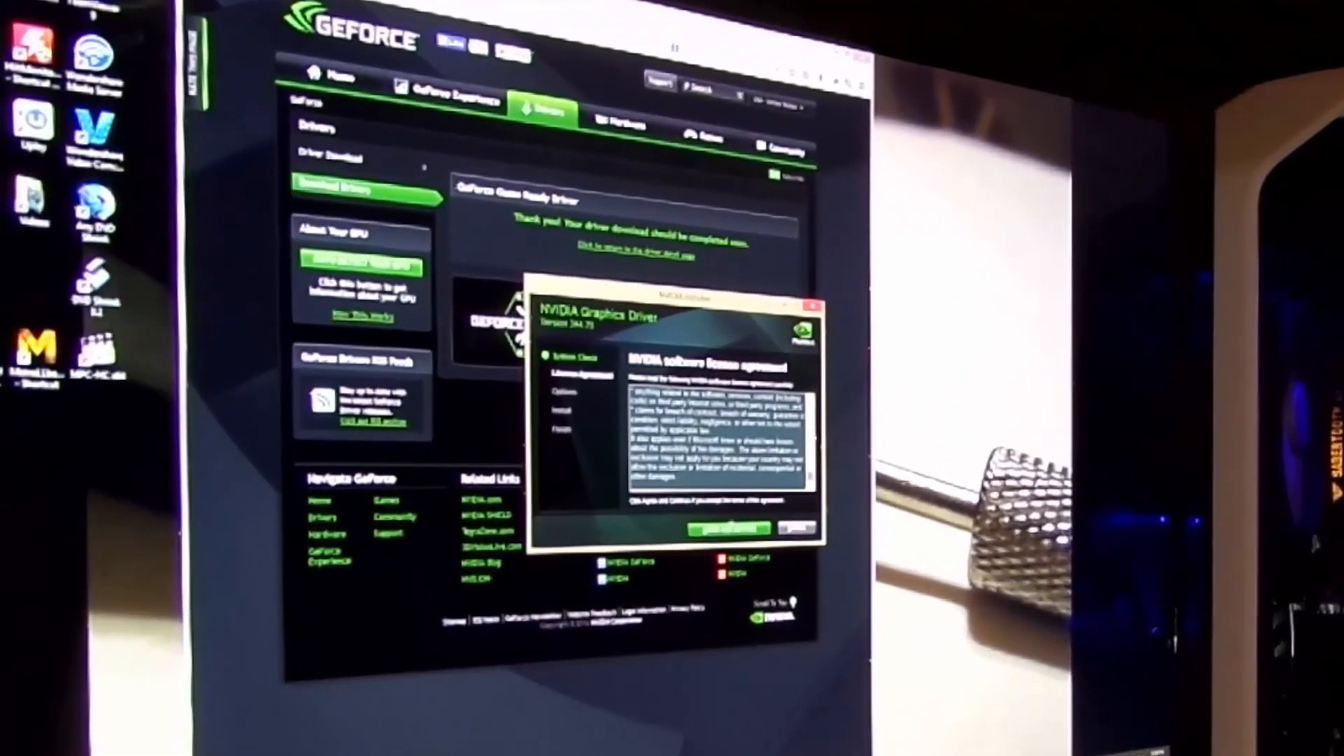
- Accept the license and start a clean Custom (Advanced) driver installation
{"action": "left_click", "coordinate": [721, 528]}
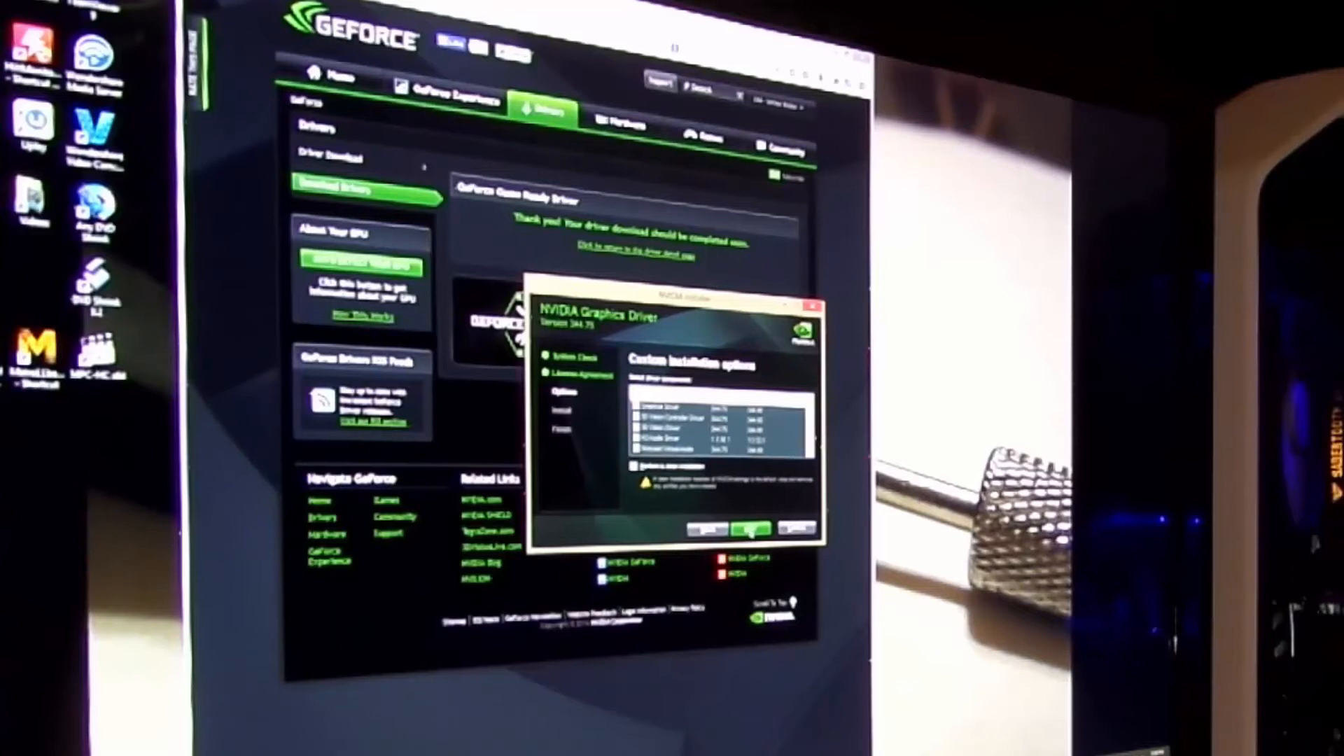
{"action": "left_click", "coordinate": [748, 527]}
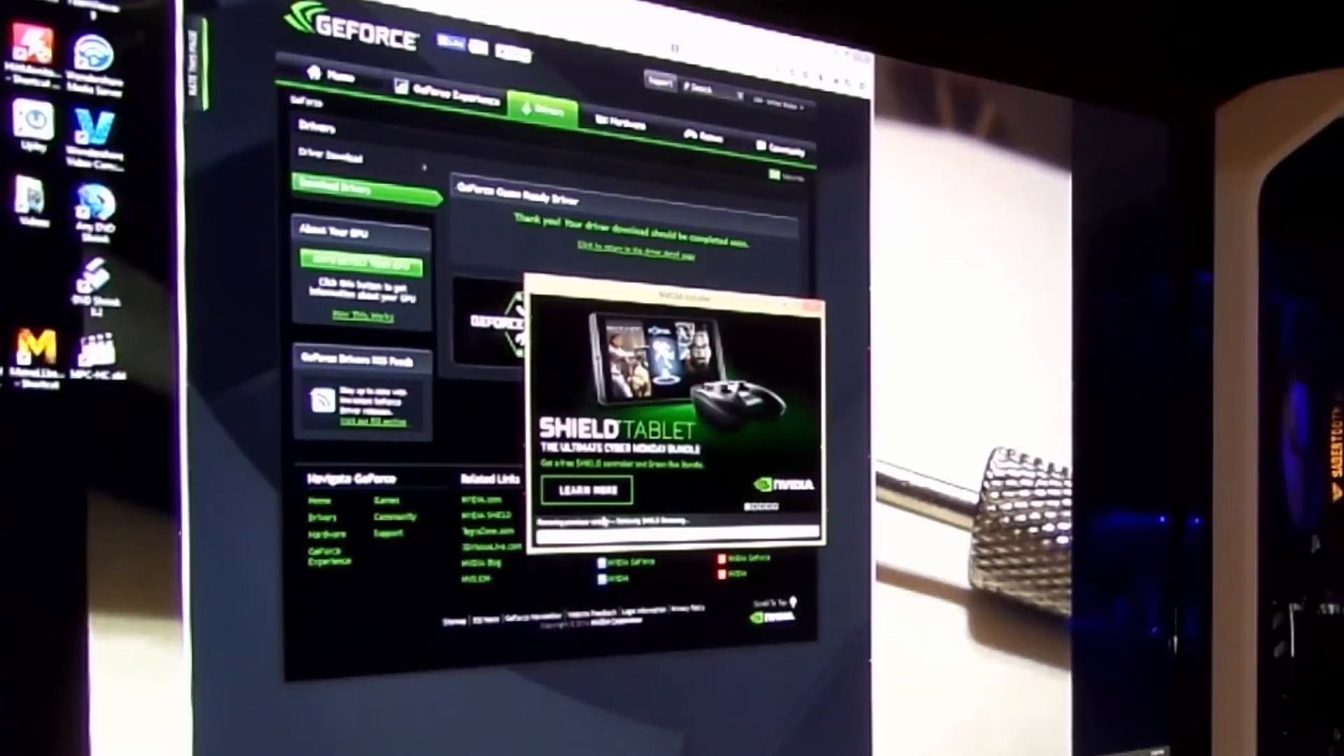